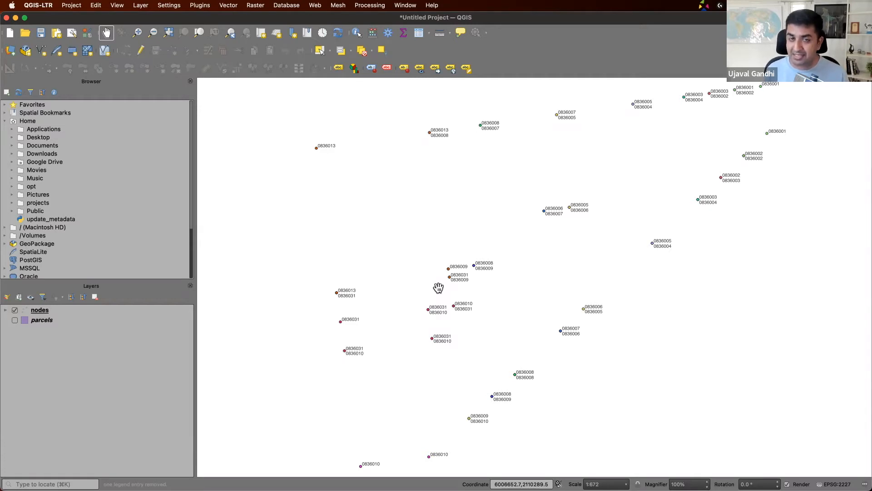
pyautogui.moveTo(627, 21)
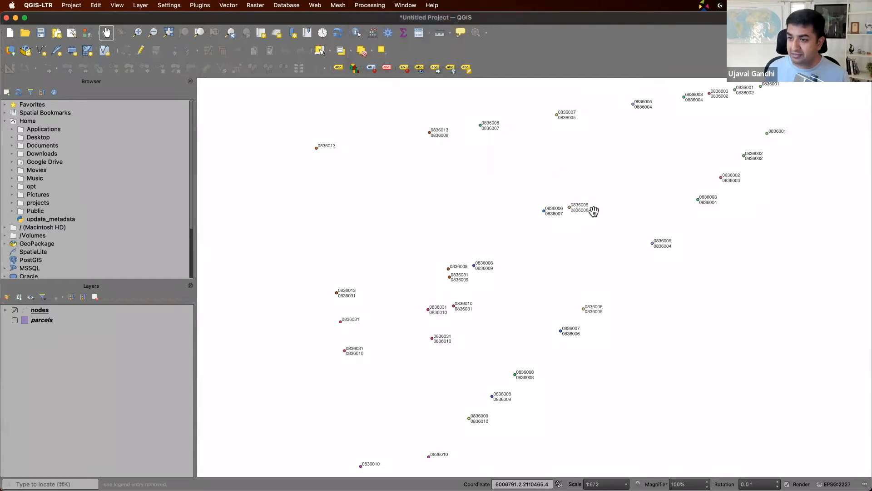
# Step: Search the Processing Toolbox for "minimum" to find Minimum bounding geometry
pyautogui.click(387, 32)
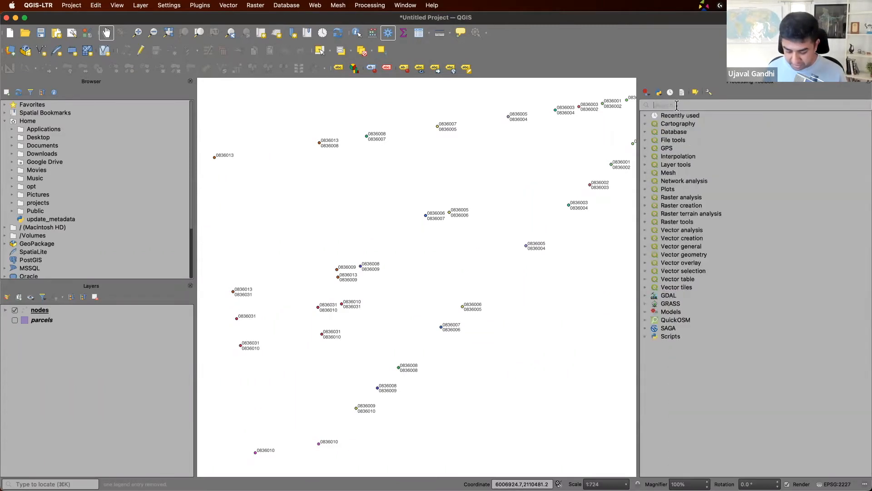
pyautogui.write('minimum')
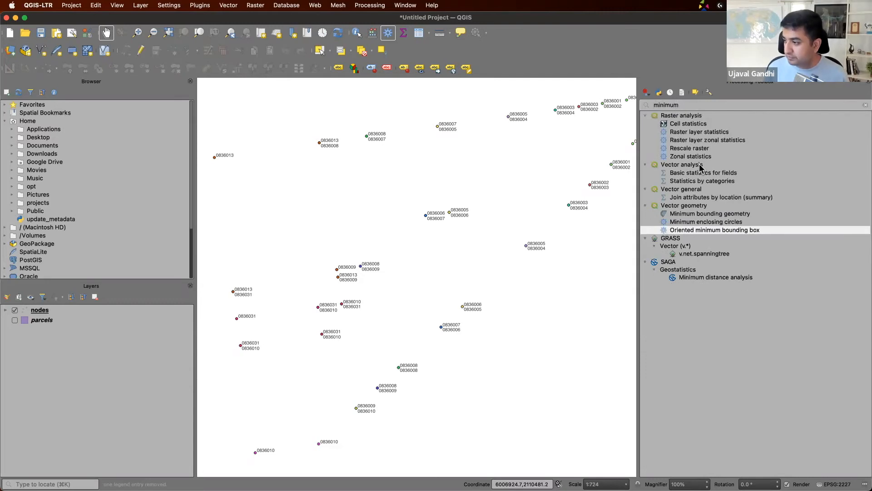
pyautogui.moveTo(710, 213)
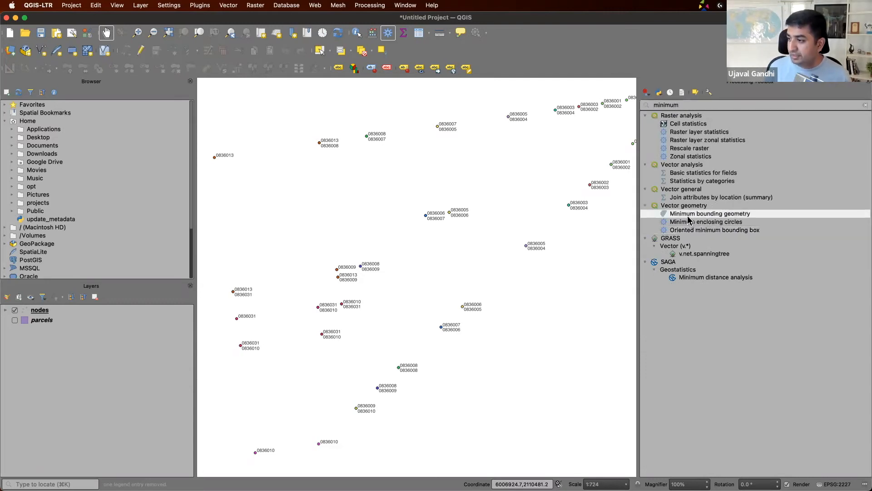
# Step: Run Minimum bounding geometry grouped by blklot with Convex Hull output
pyautogui.doubleClick(709, 213)
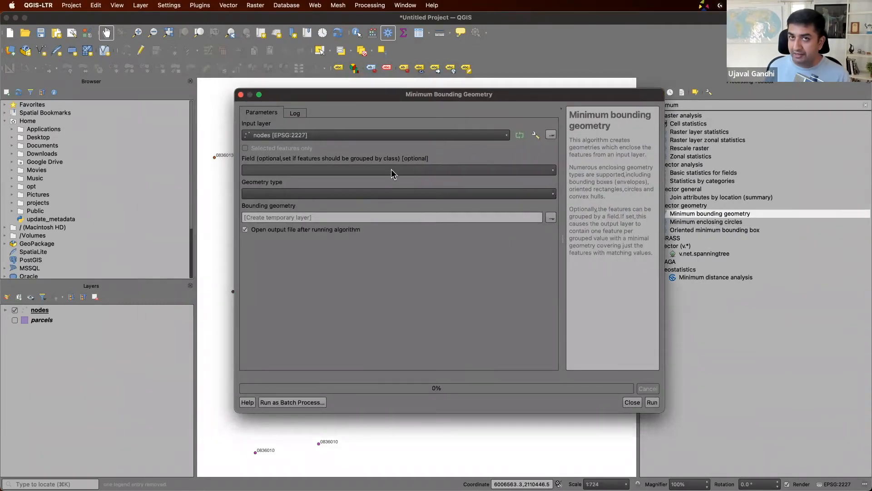
pyautogui.click(393, 170)
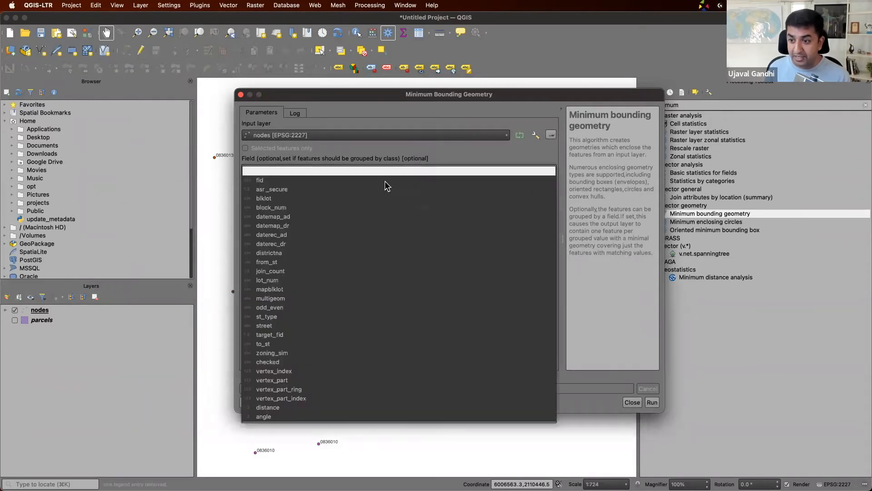
pyautogui.click(264, 198)
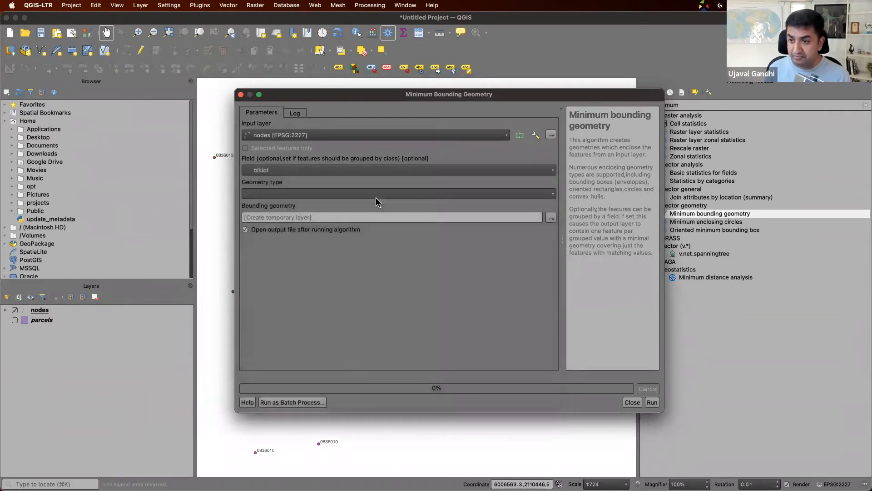
pyautogui.moveTo(407, 191)
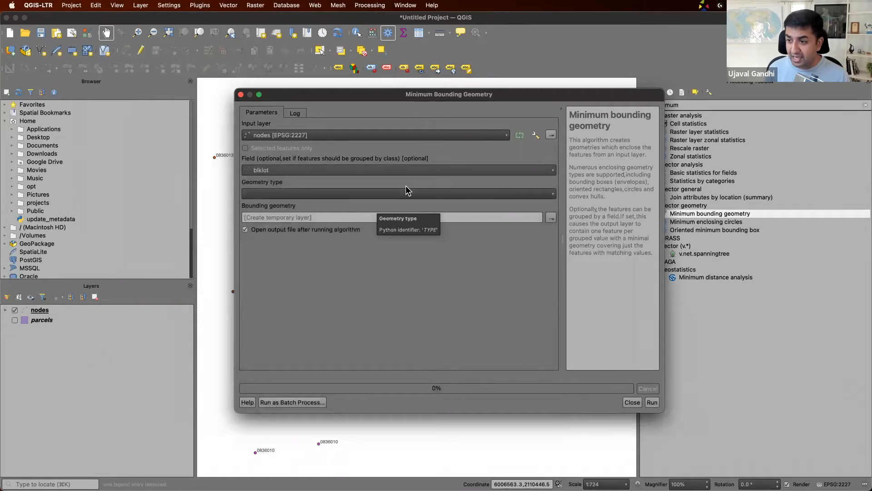
pyautogui.click(398, 192)
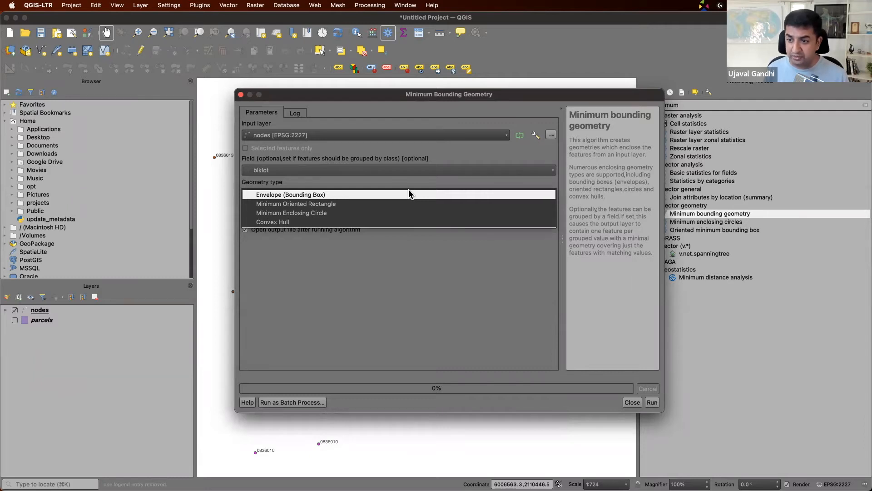
pyautogui.moveTo(396, 220)
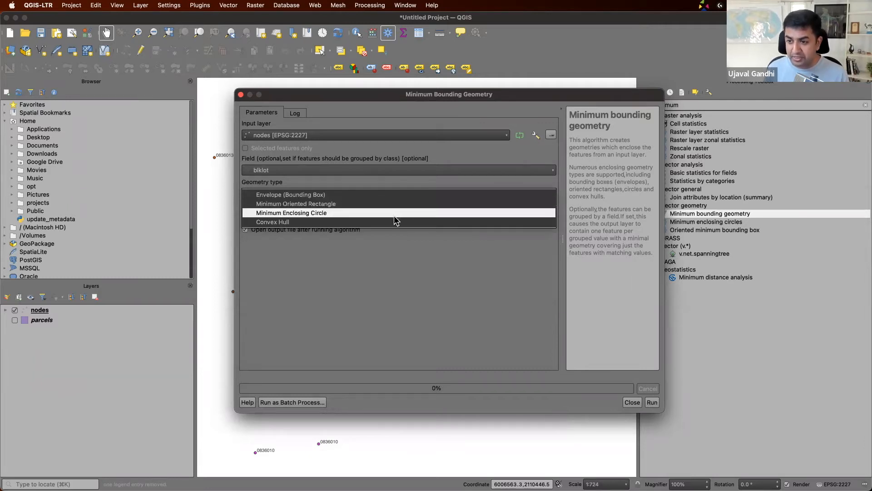
pyautogui.click(272, 221)
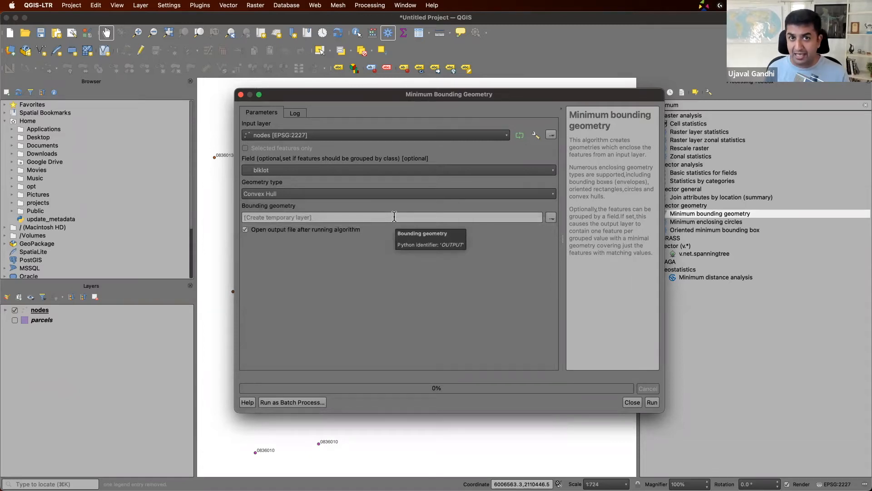
pyautogui.moveTo(363, 185)
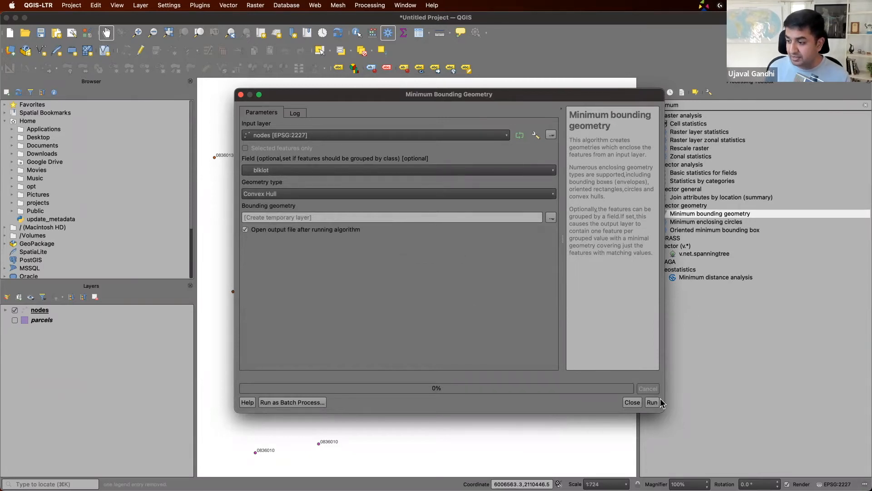
pyautogui.click(653, 401)
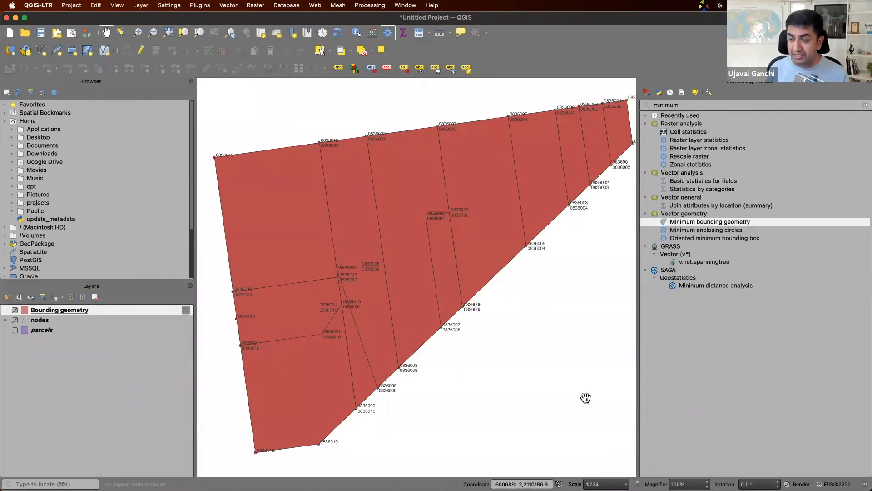
pyautogui.moveTo(436, 135)
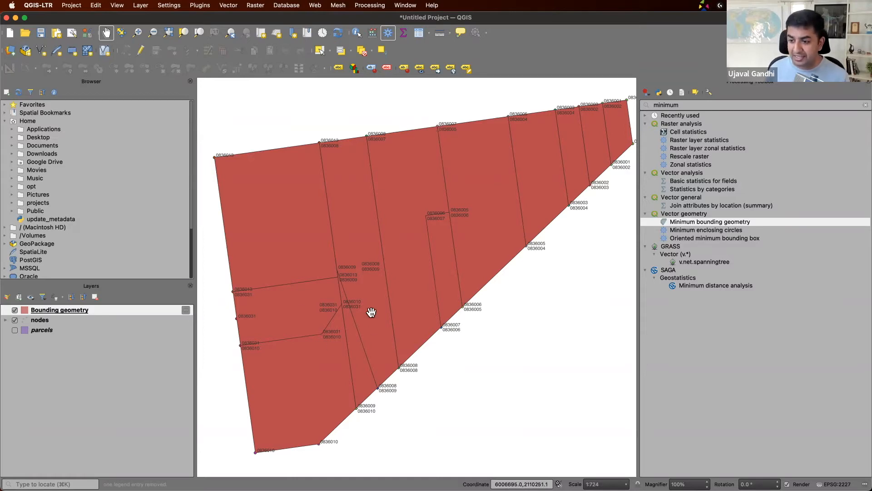
pyautogui.moveTo(304, 332)
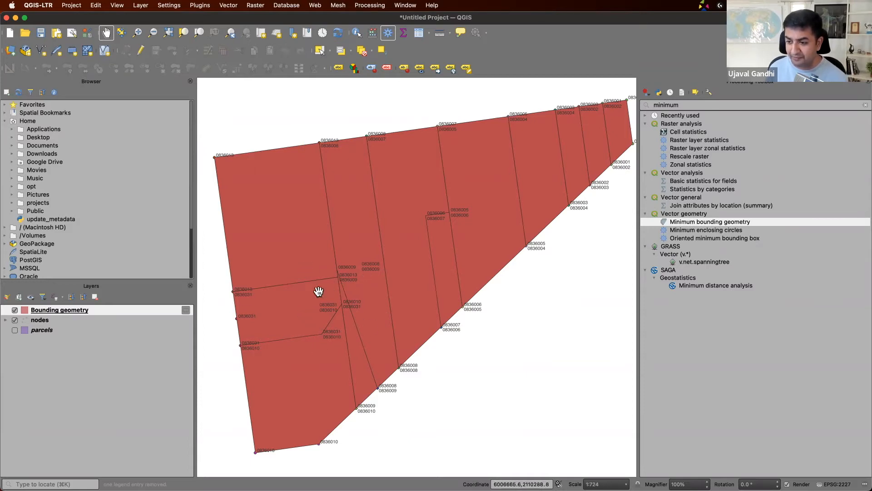
pyautogui.moveTo(221, 304)
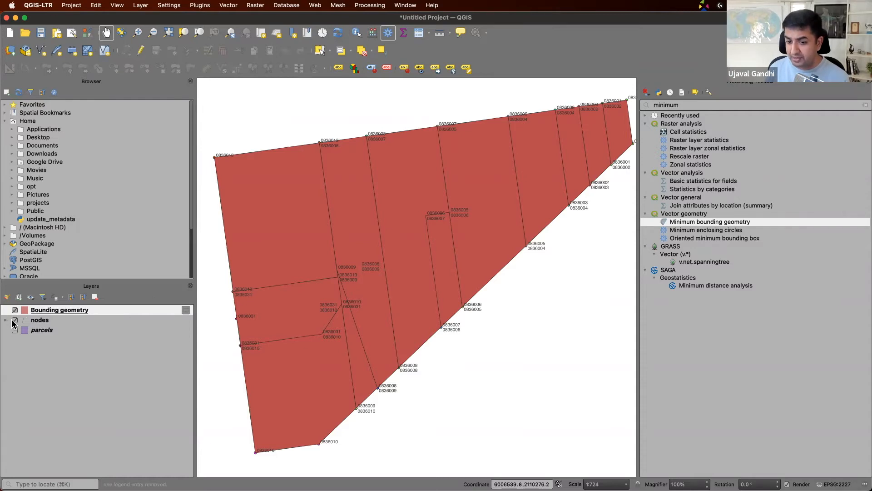
# Step: Show the nodes layer over the Bounding geometry polygons and hide the parcels layer
pyautogui.click(13, 310)
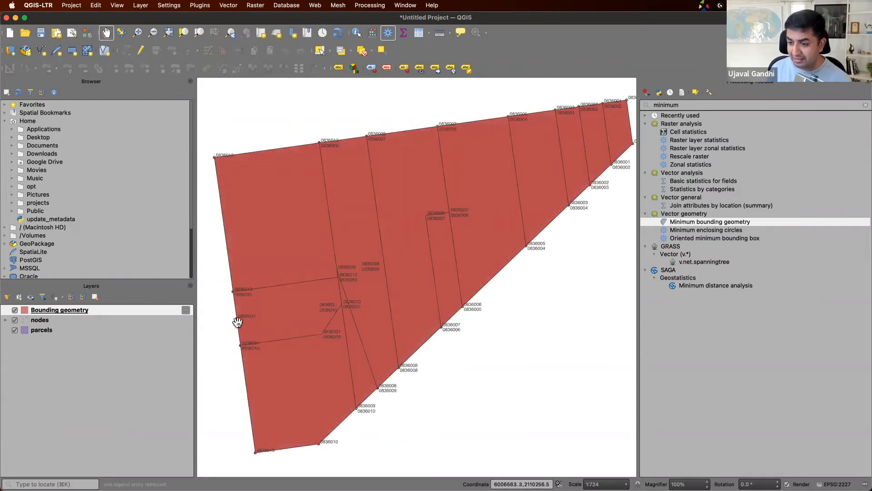
pyautogui.click(14, 330)
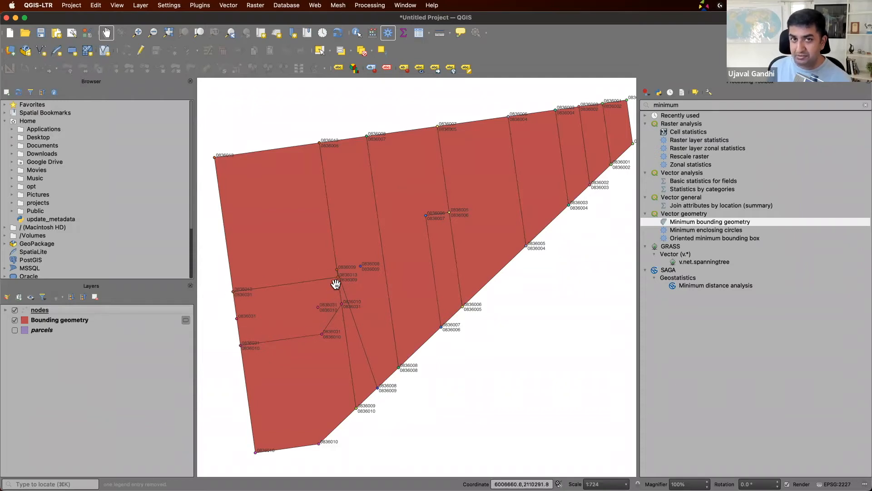
pyautogui.moveTo(235, 327)
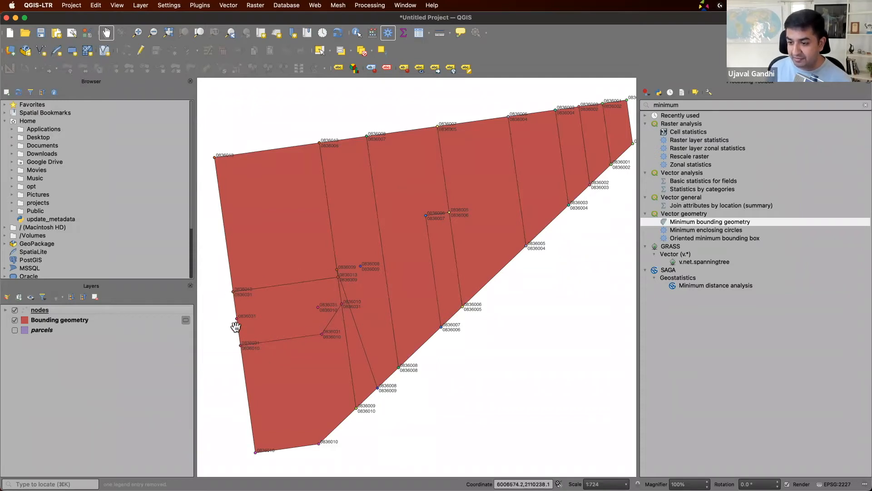
pyautogui.moveTo(229, 323)
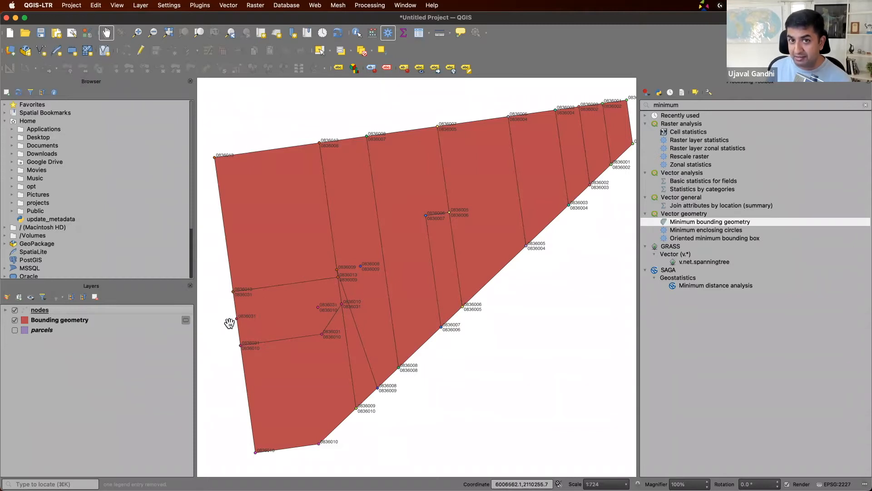
pyautogui.moveTo(315, 318)
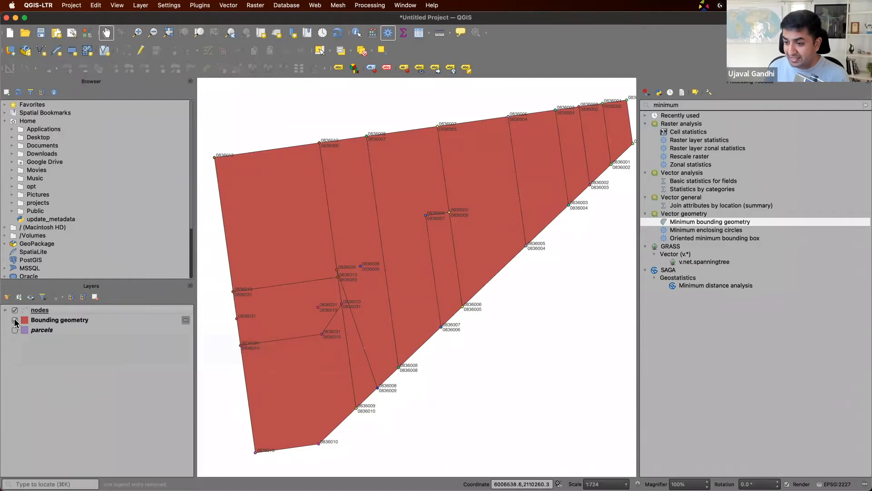
pyautogui.click(15, 331)
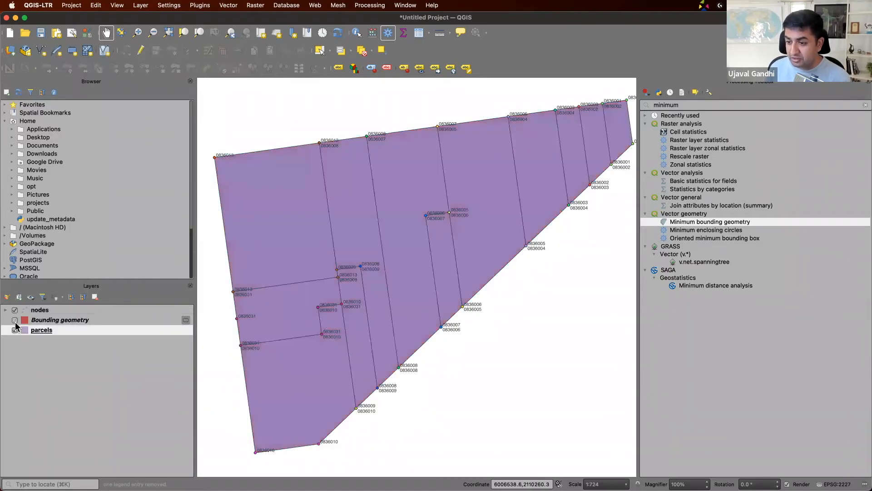
pyautogui.click(15, 320)
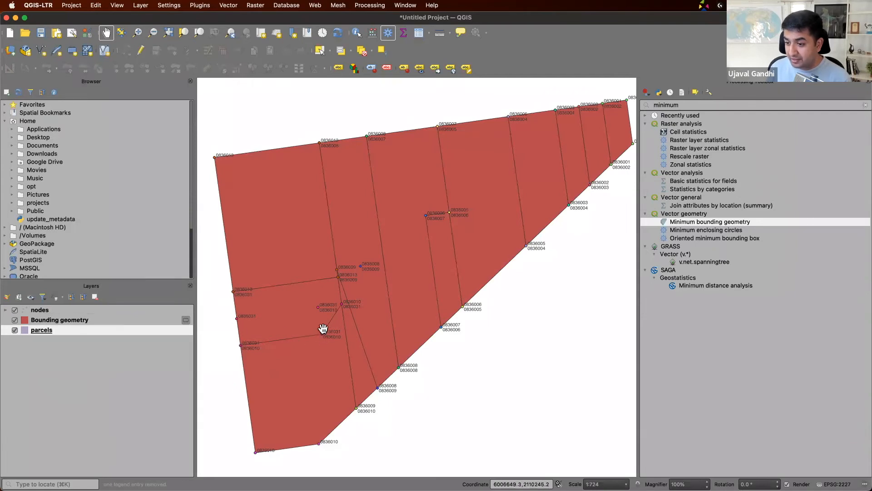
pyautogui.moveTo(350, 307)
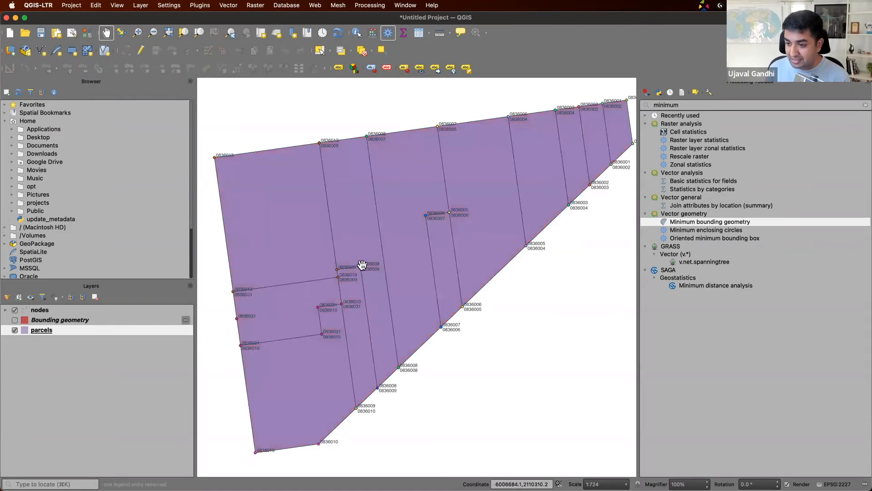
pyautogui.moveTo(69, 336)
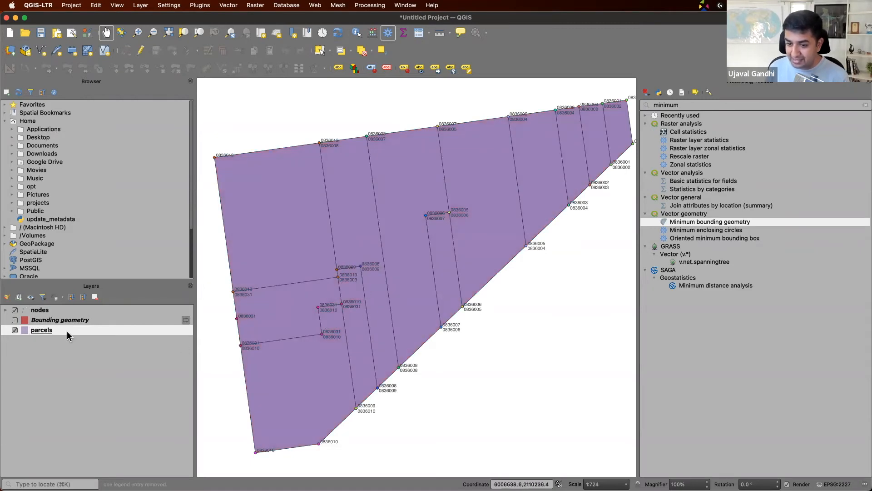
pyautogui.click(14, 320)
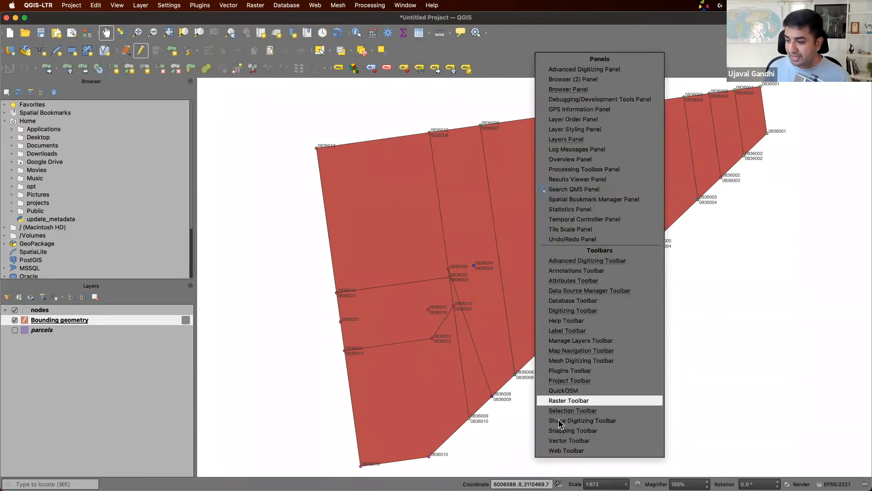
# Step: Enable the snapping controls and bring up the vertex editing options
pyautogui.click(582, 420)
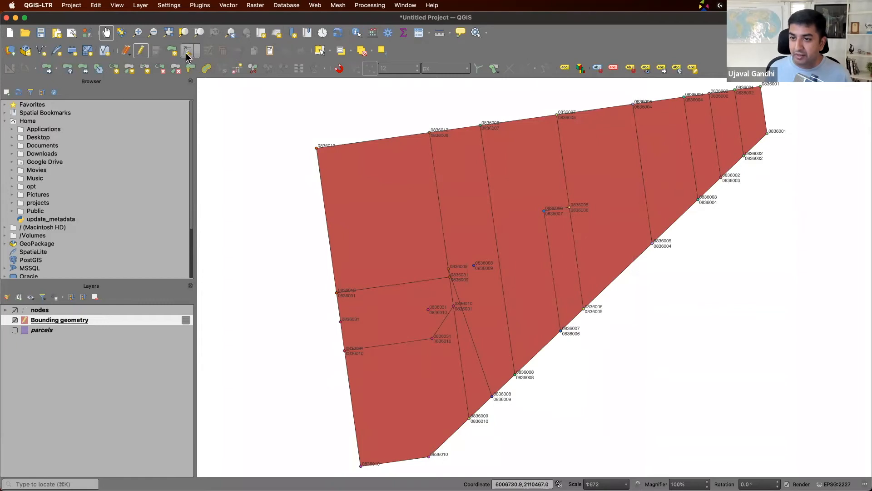
pyautogui.moveTo(187, 57)
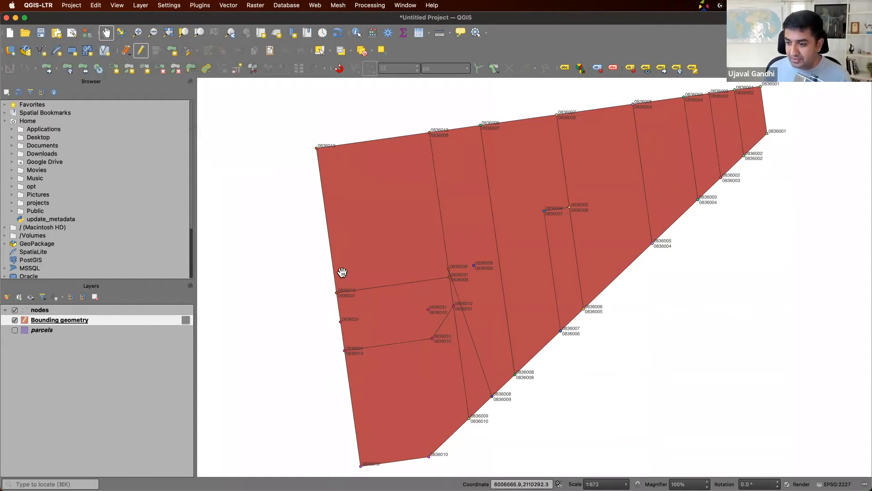
pyautogui.moveTo(422, 337)
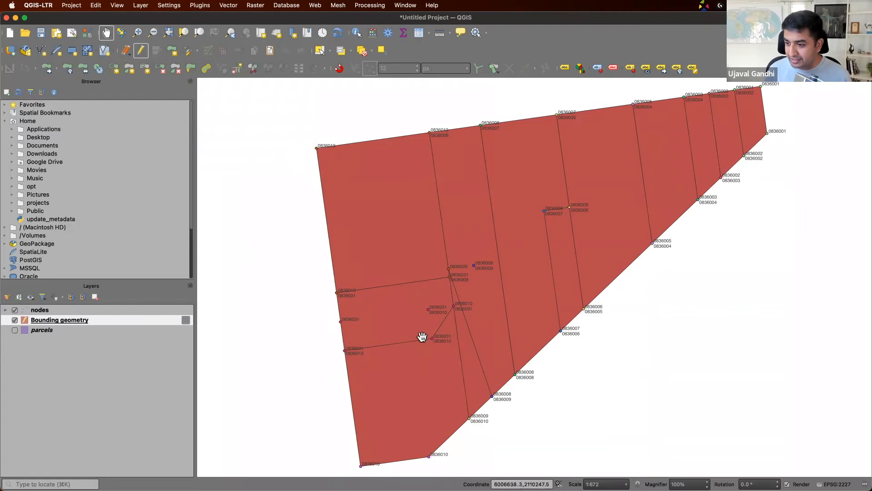
pyautogui.moveTo(443, 322)
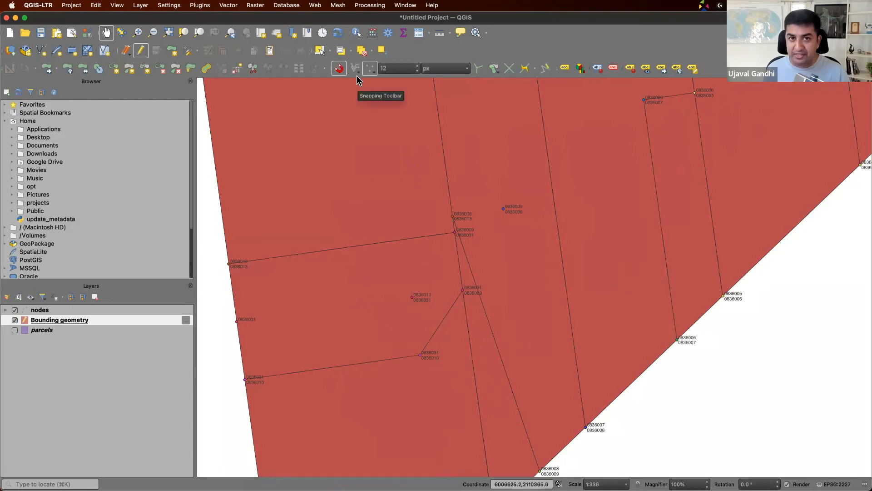
pyautogui.moveTo(200, 53)
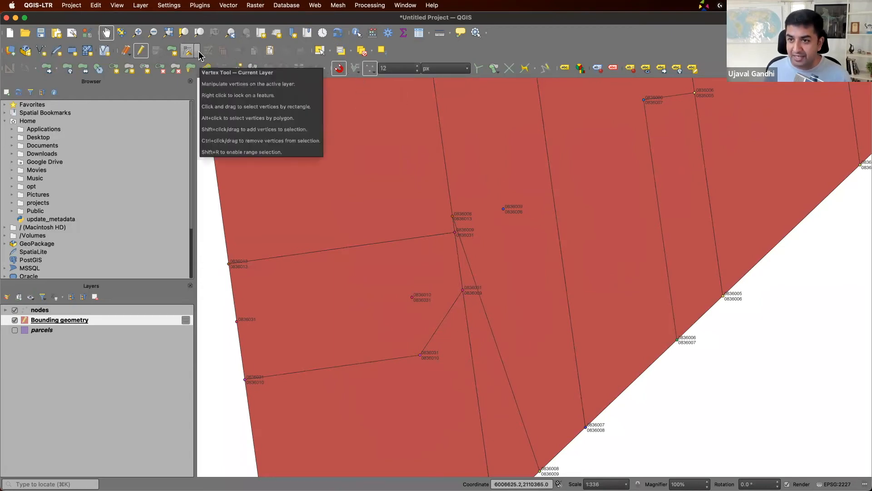
pyautogui.click(197, 51)
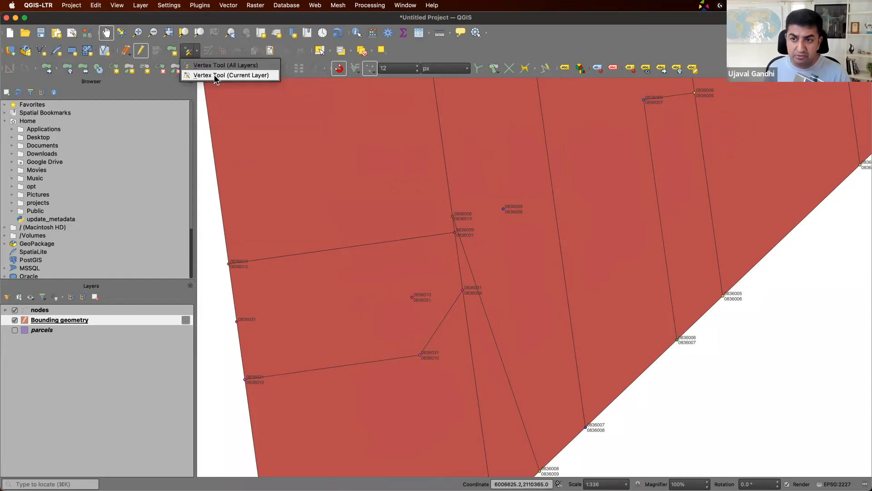
# Step: Select the central polygon with Vertex Tool (Current Layer) for reshaping
pyautogui.click(229, 75)
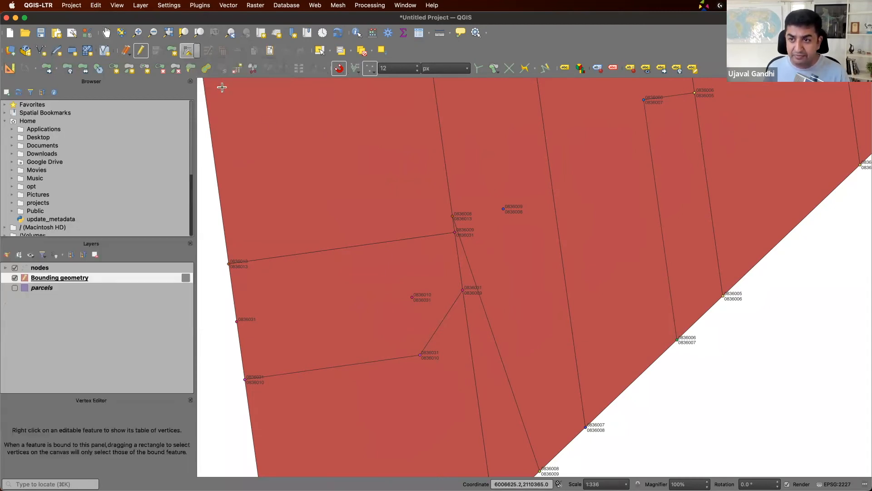
pyautogui.moveTo(226, 300)
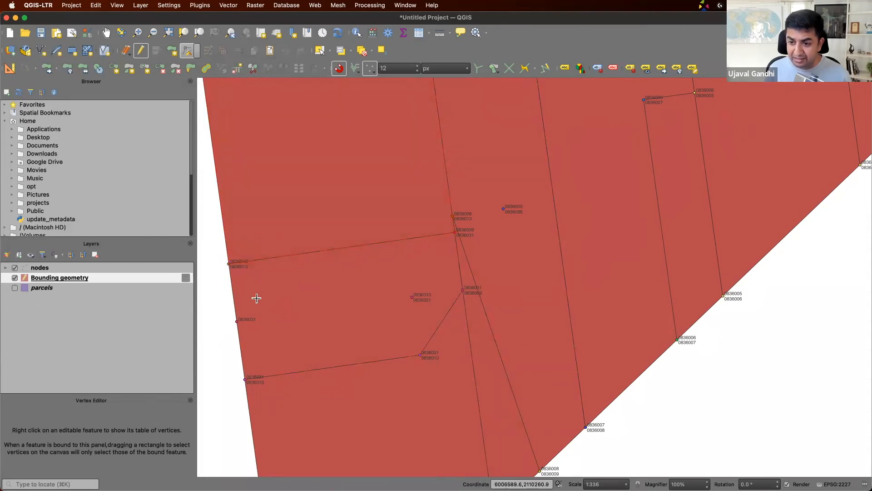
pyautogui.click(318, 272)
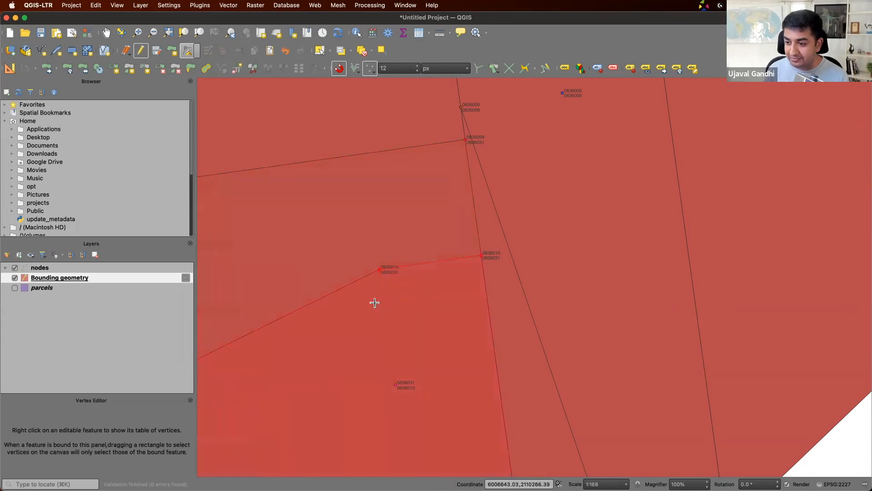
pyautogui.moveTo(368, 380)
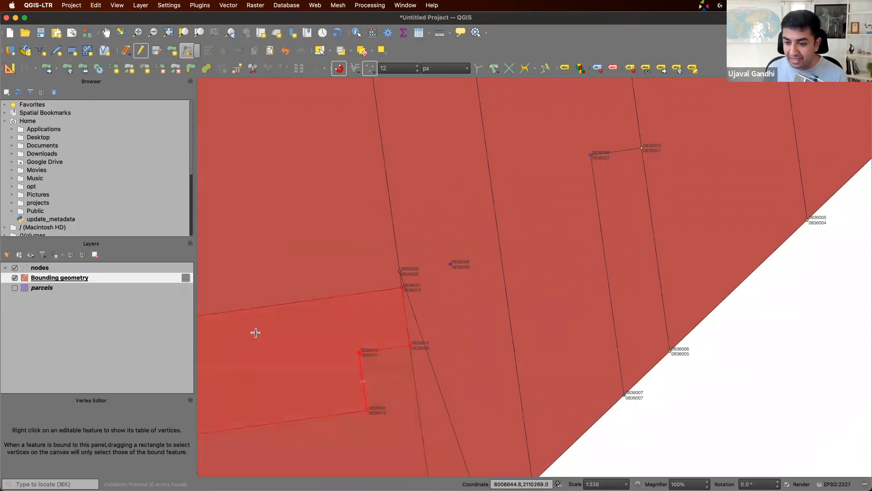
pyautogui.moveTo(327, 340)
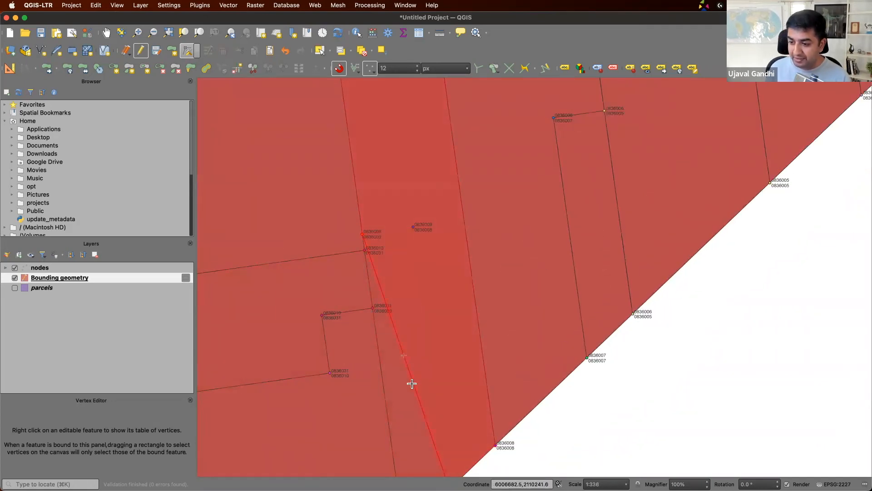
pyautogui.moveTo(405, 358)
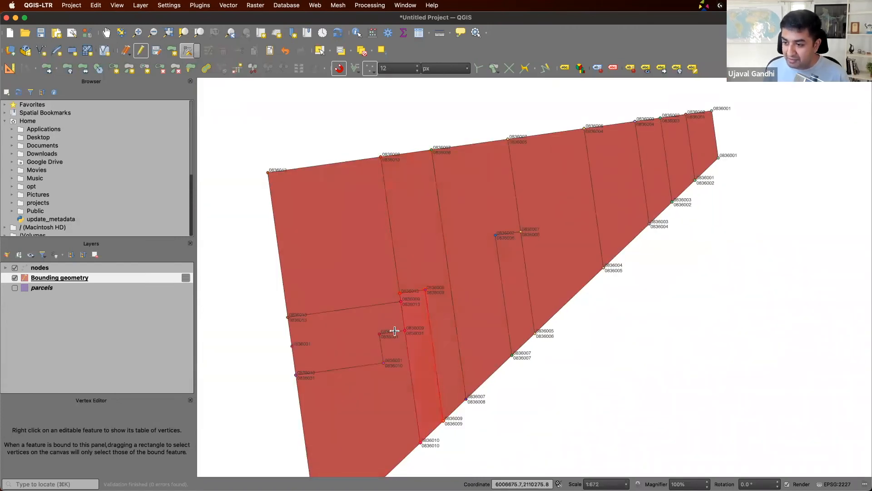
pyautogui.moveTo(427, 365)
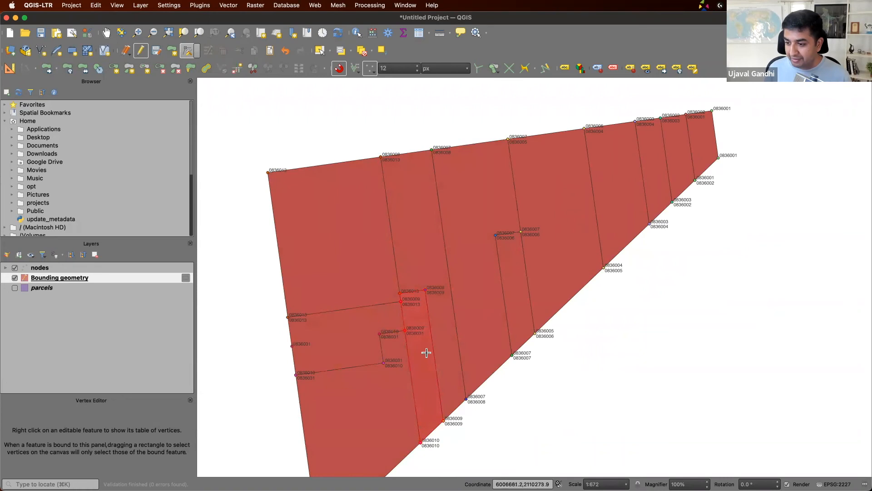
pyautogui.moveTo(426, 356)
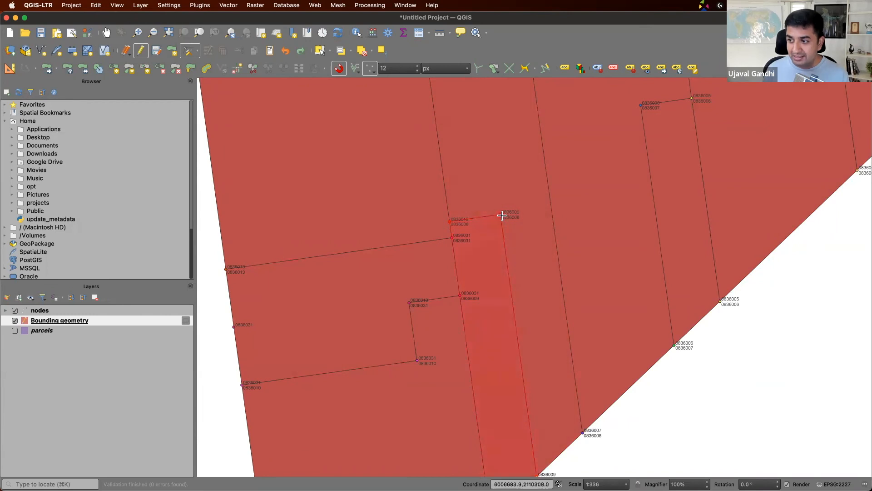
pyautogui.moveTo(451, 220)
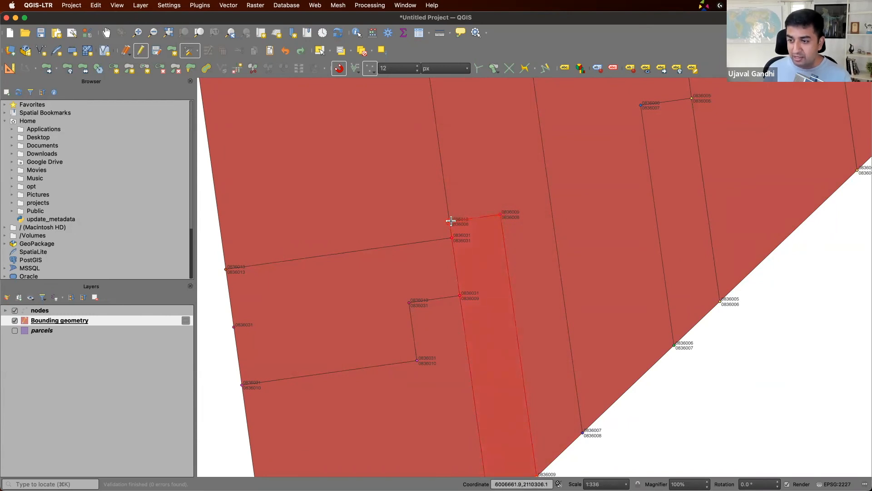